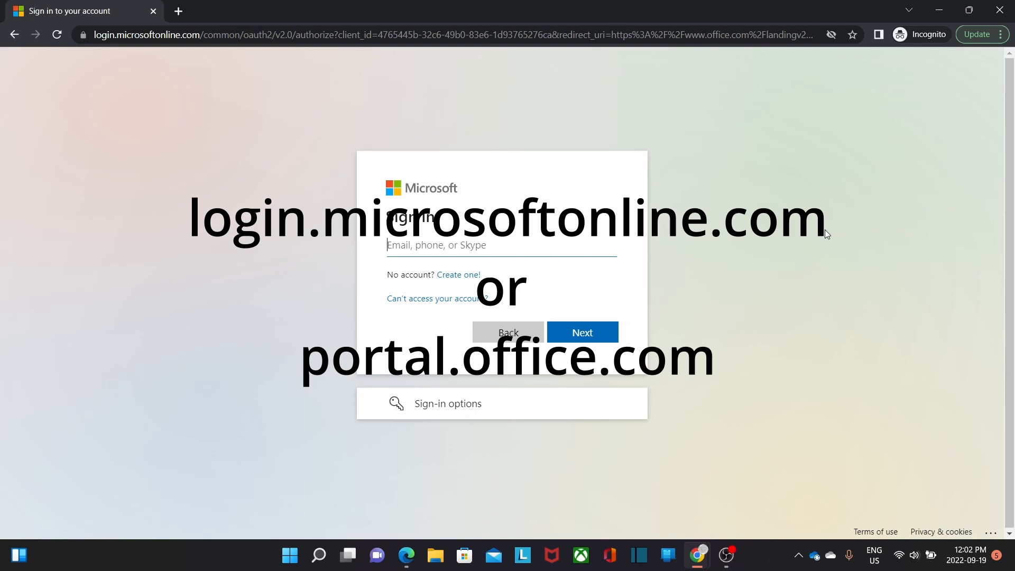
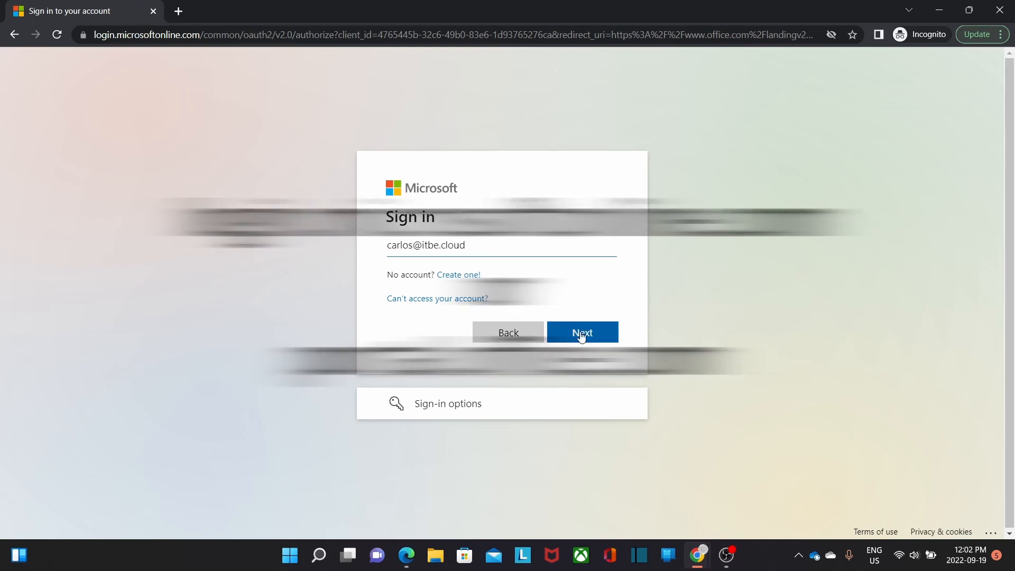
left_click(581, 333)
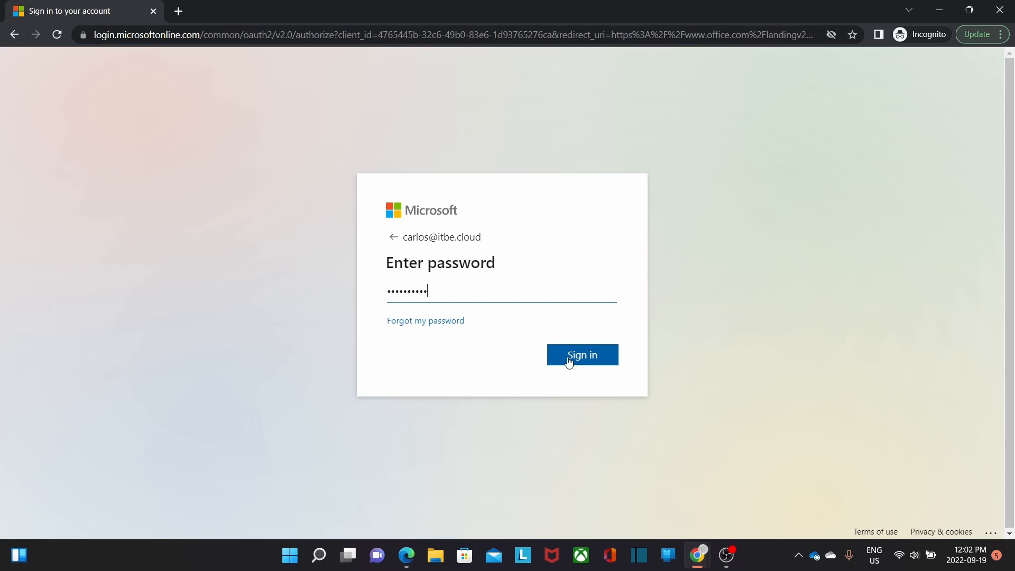
left_click(581, 355)
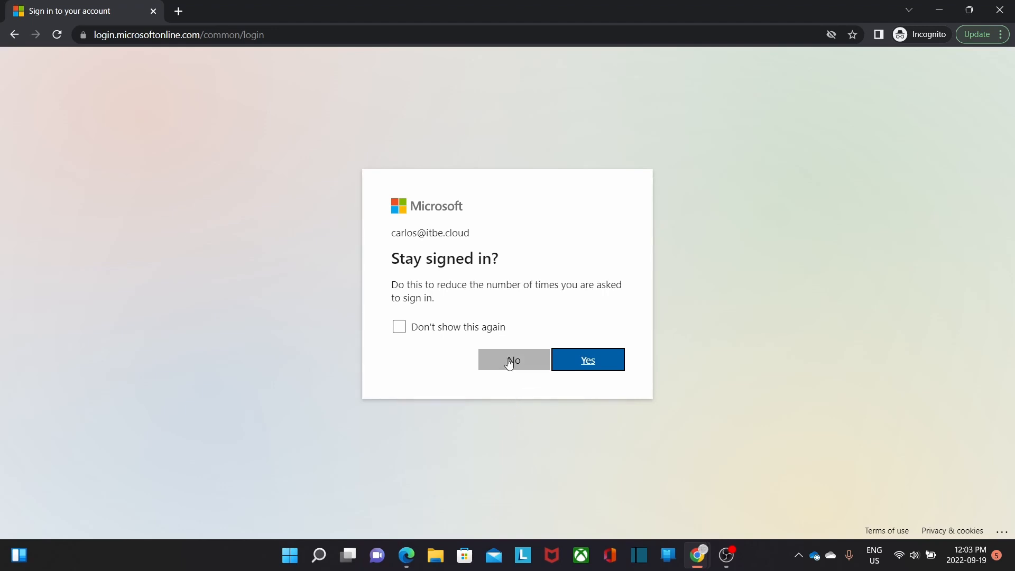
left_click(587, 359)
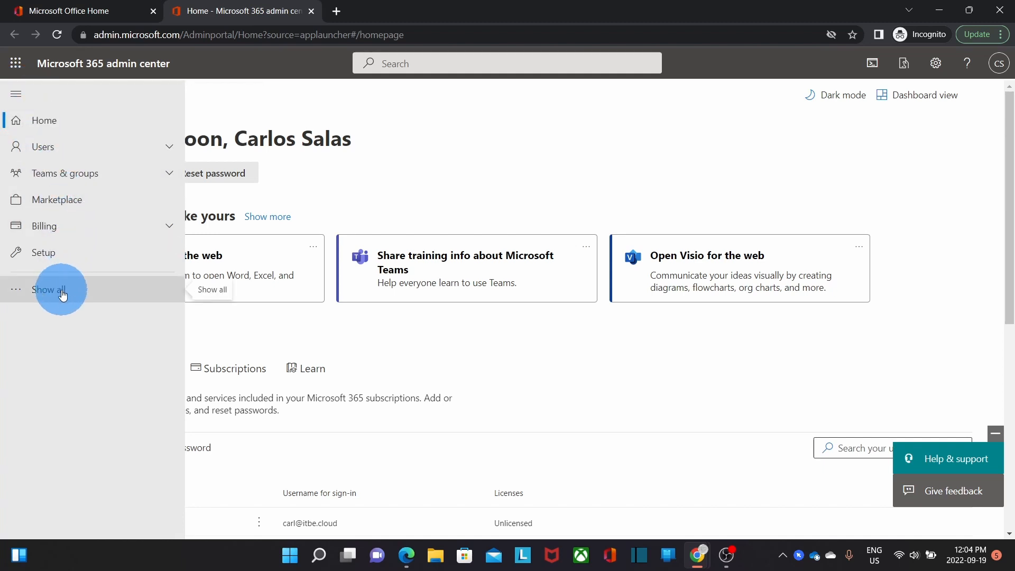
Step: Open the Security admin center from the admin center's full navigation list
left_click(48, 290)
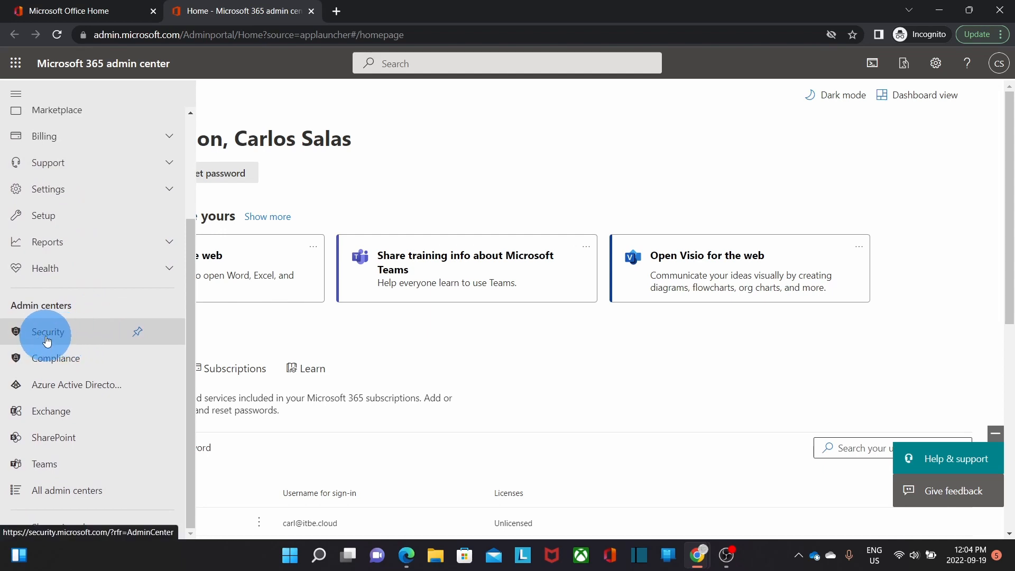
left_click(47, 332)
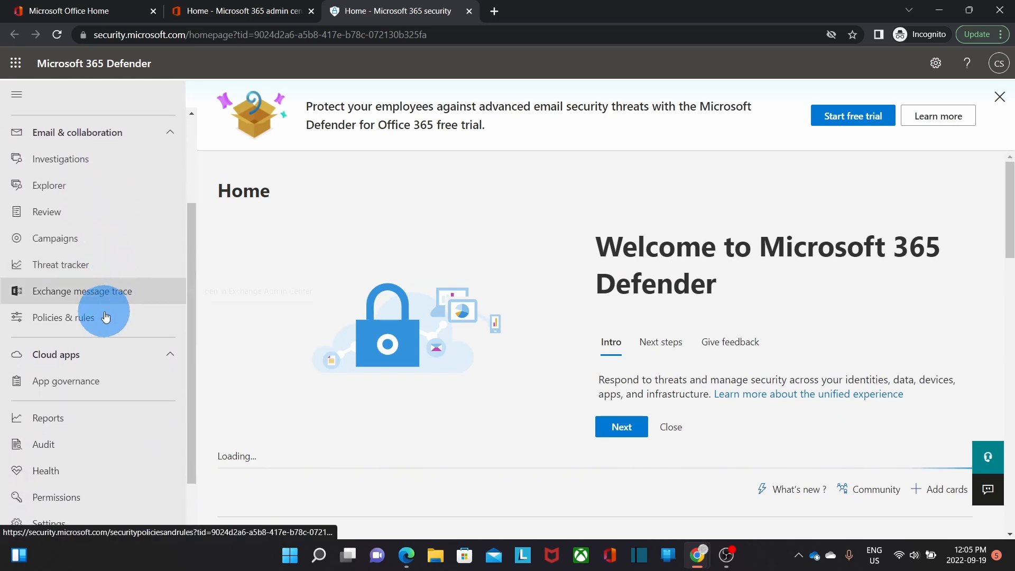
mouse_move(76, 322)
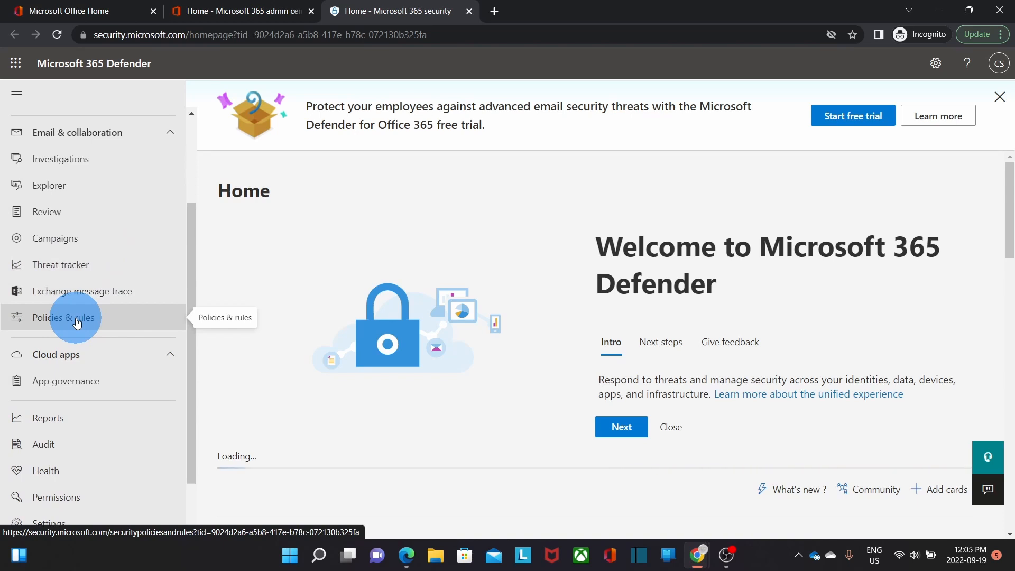
Step: Open the Anti-spam outbound policy (Default) via Policies & rules, Threat policies and Anti-spam
left_click(63, 317)
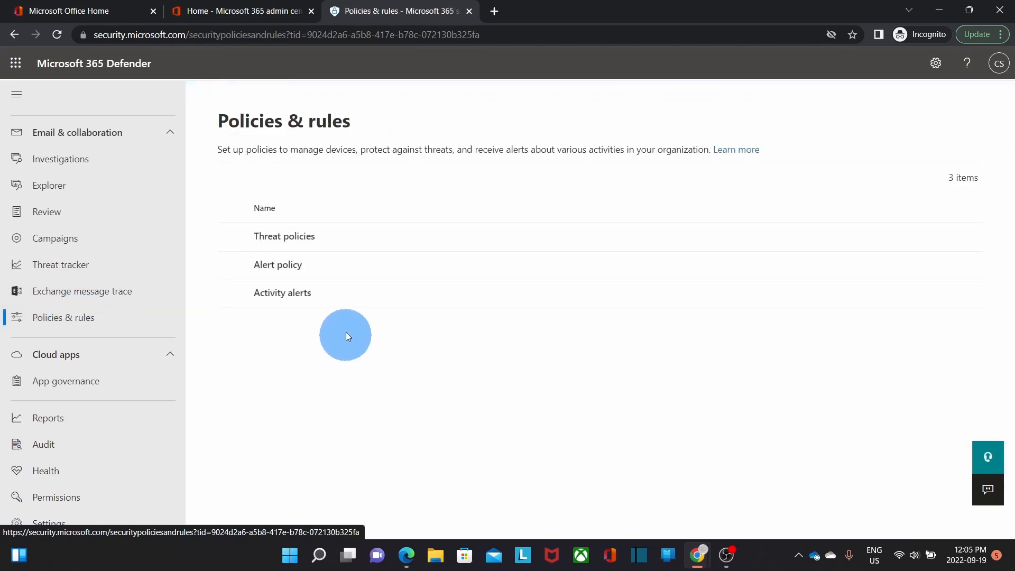
mouse_move(283, 236)
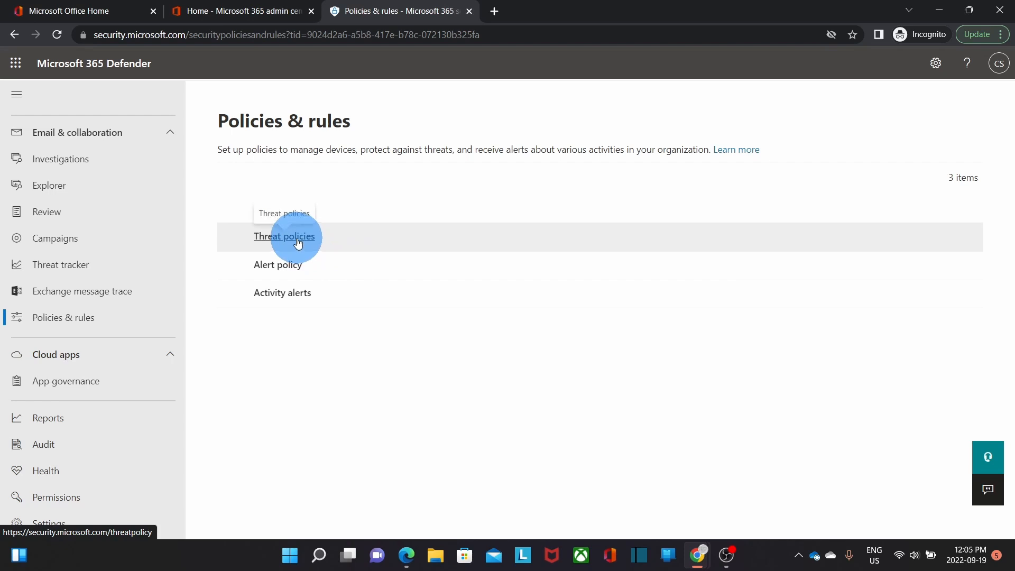
left_click(284, 236)
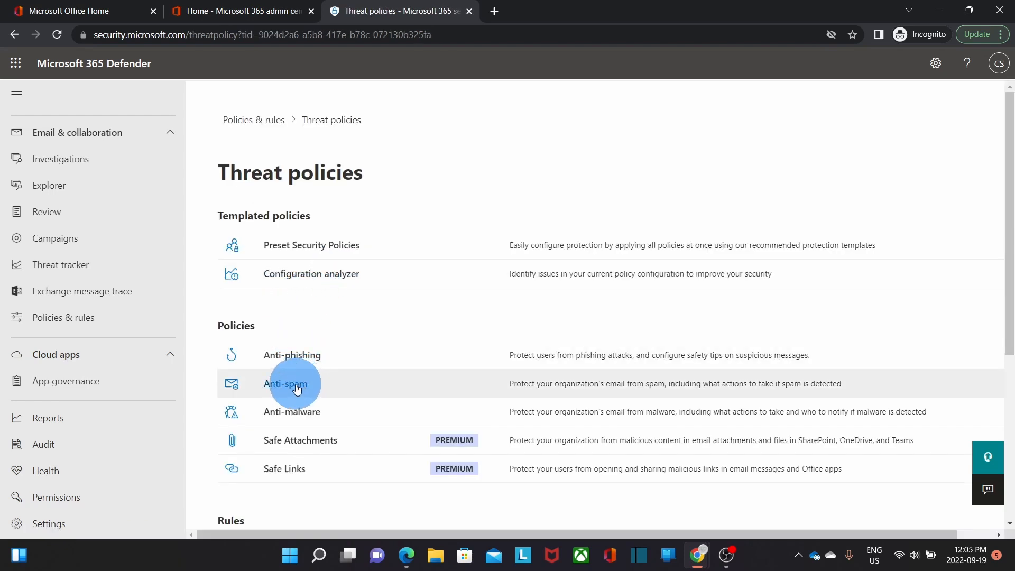
left_click(286, 384)
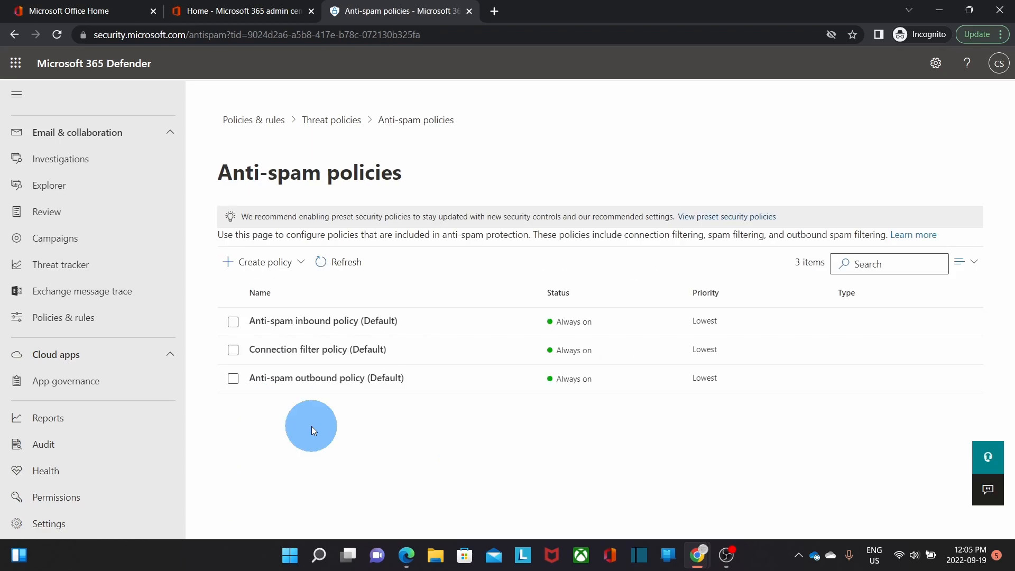
mouse_move(313, 378)
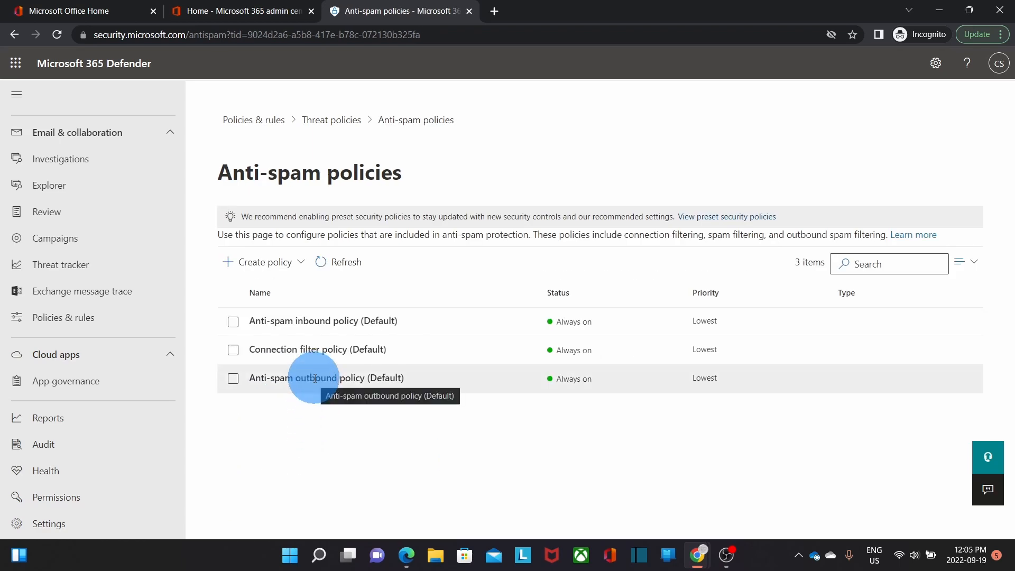
left_click(327, 378)
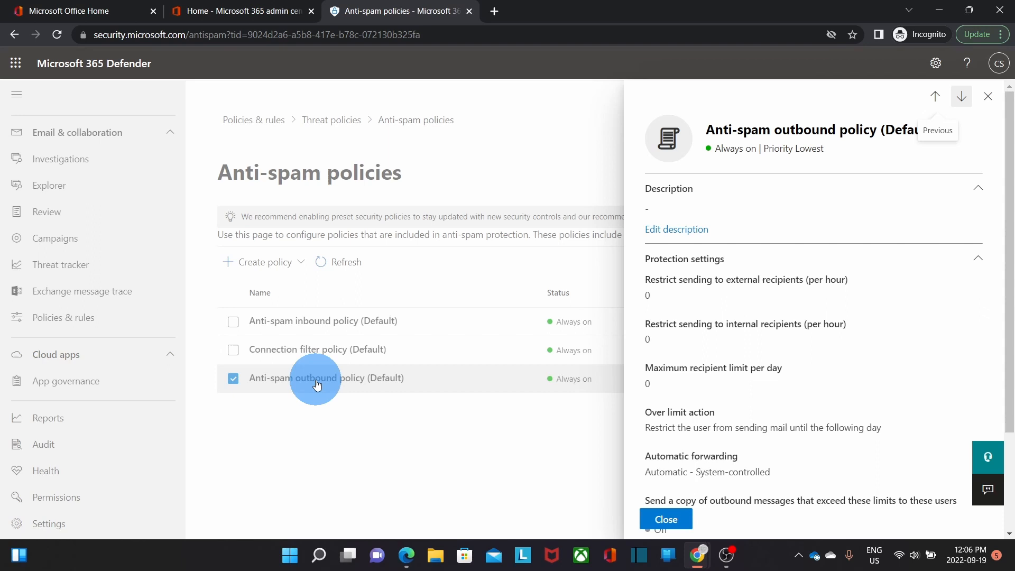
scroll("down", 3)
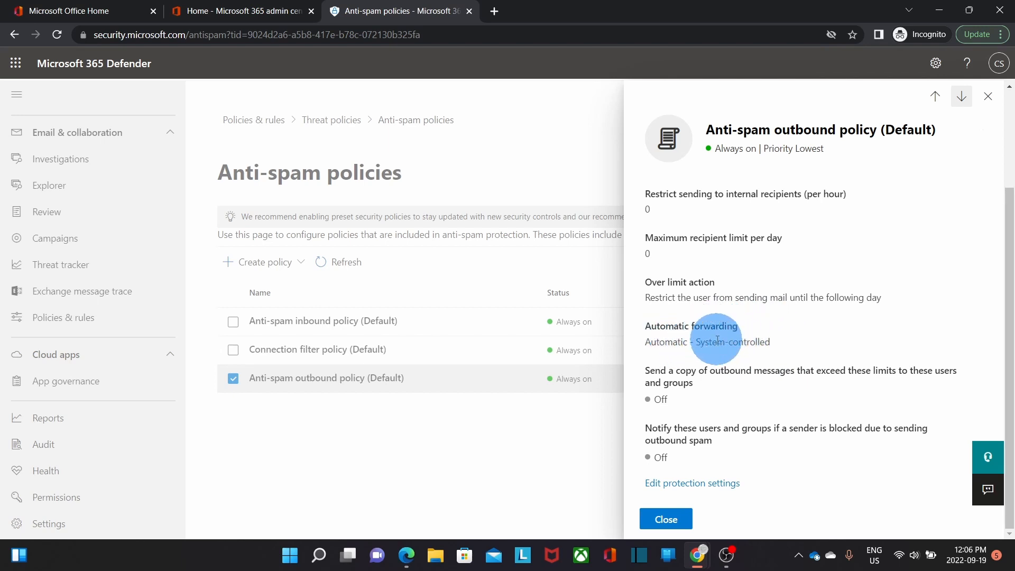
mouse_move(784, 342)
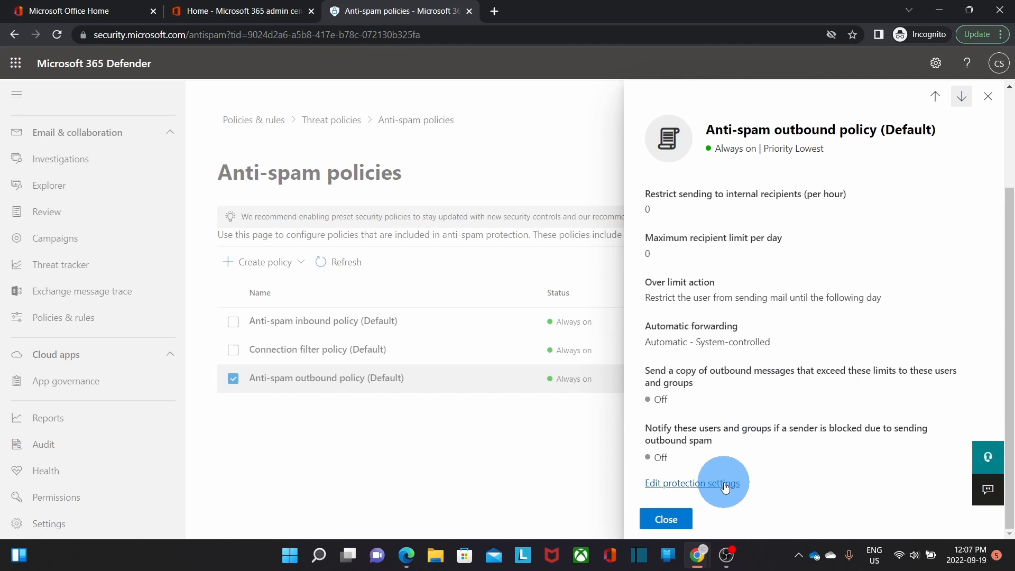
Step: Set Automatic forwarding rules to 'On - Forwarding is enabled' and save
left_click(693, 483)
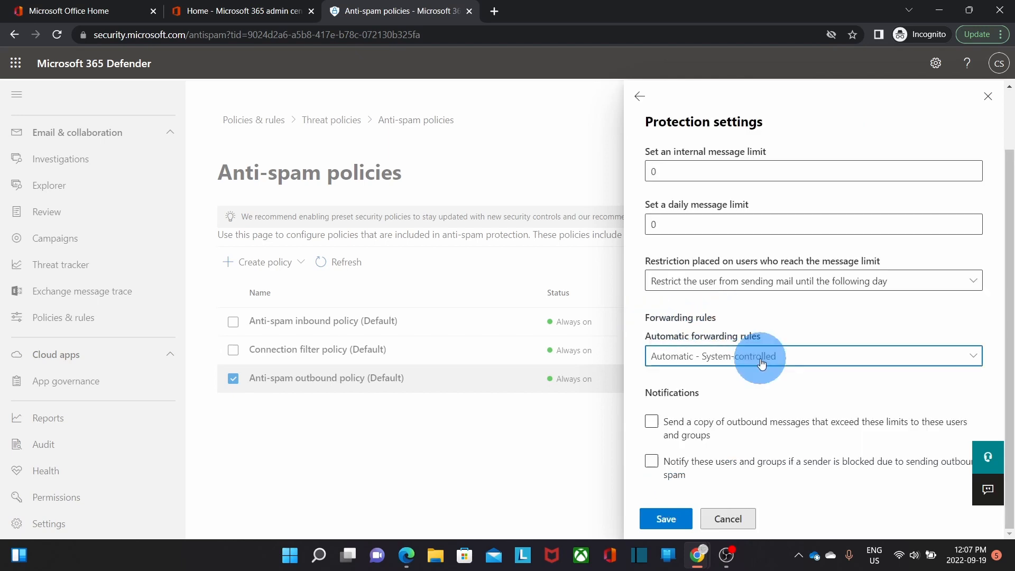
left_click(812, 355)
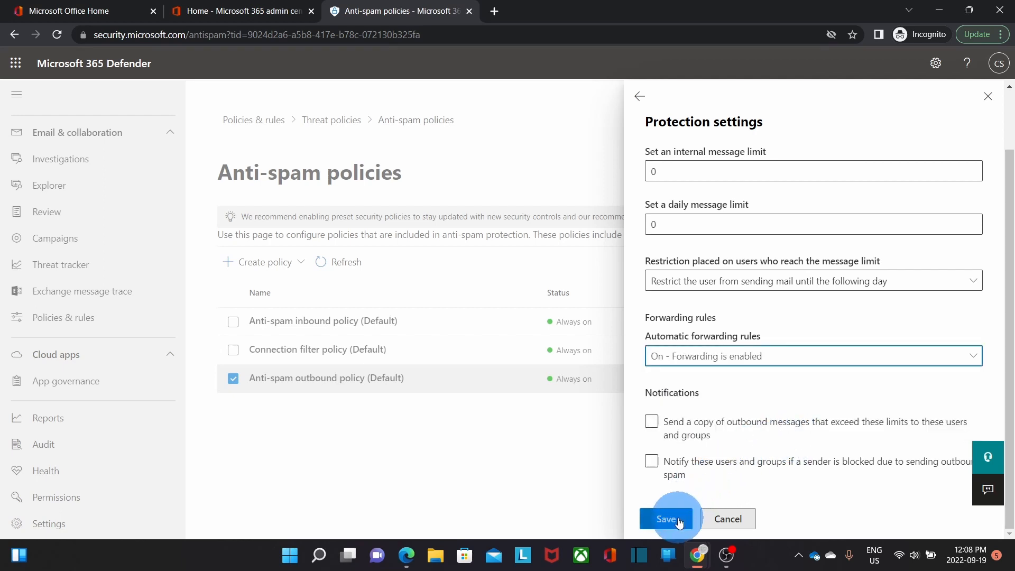
left_click(666, 519)
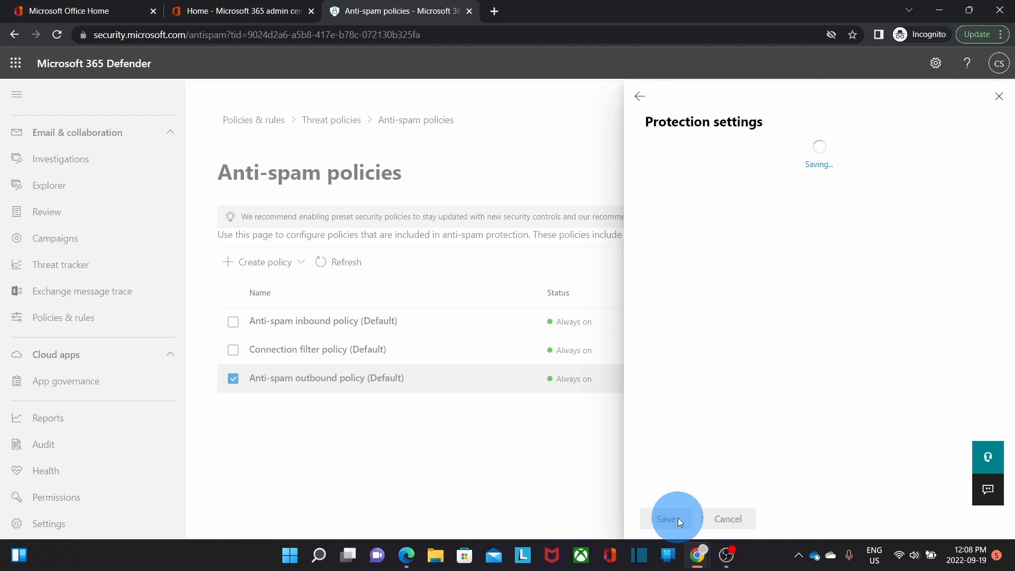
Step: Confirm the organization settings update so the forwarding change is applied
left_click(666, 519)
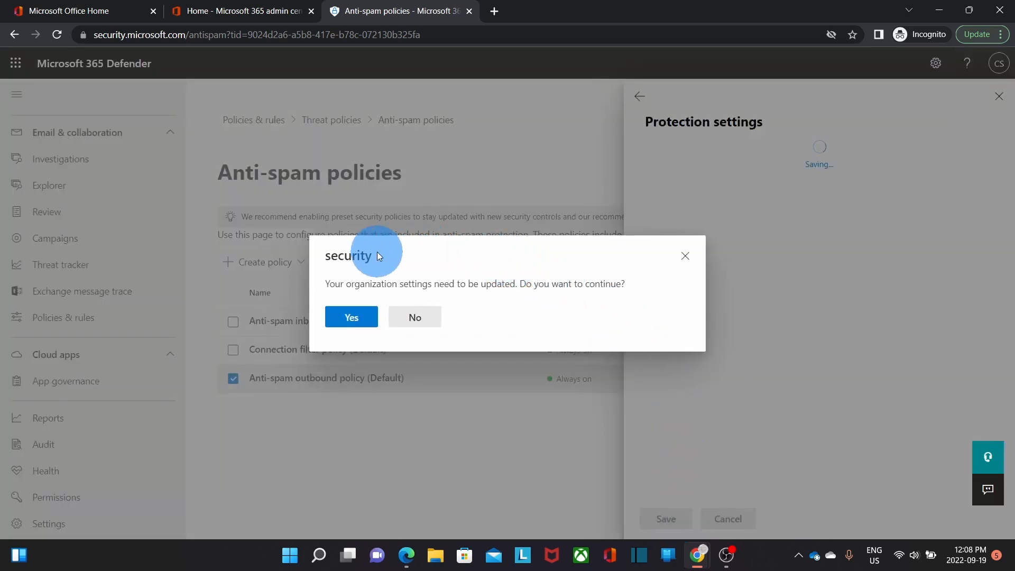
mouse_move(412, 271)
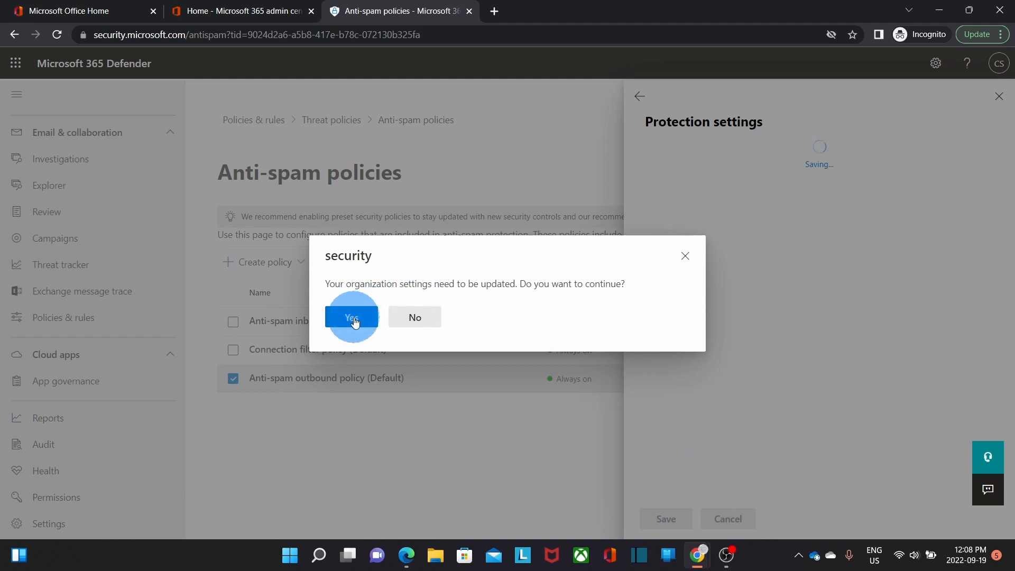
left_click(353, 318)
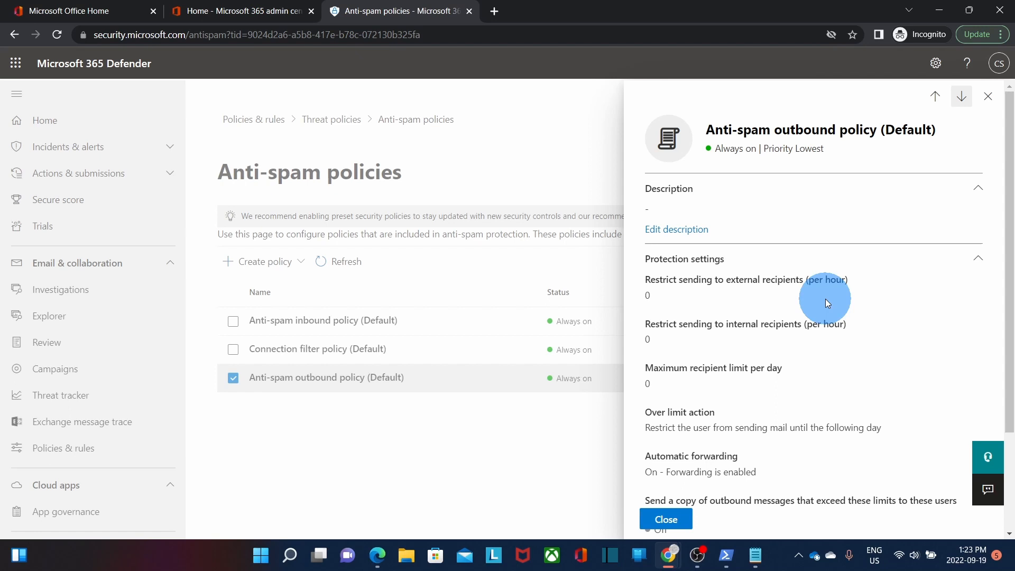
Step: Review the anti-spam policies, close the outbound policy details, and return to the admin center
scroll("down", 3)
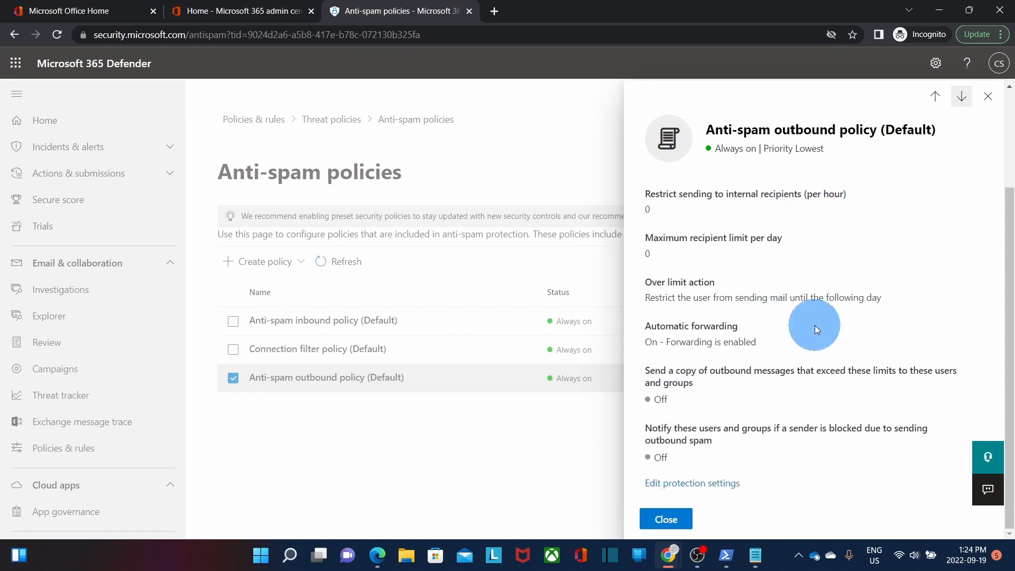
mouse_move(753, 334)
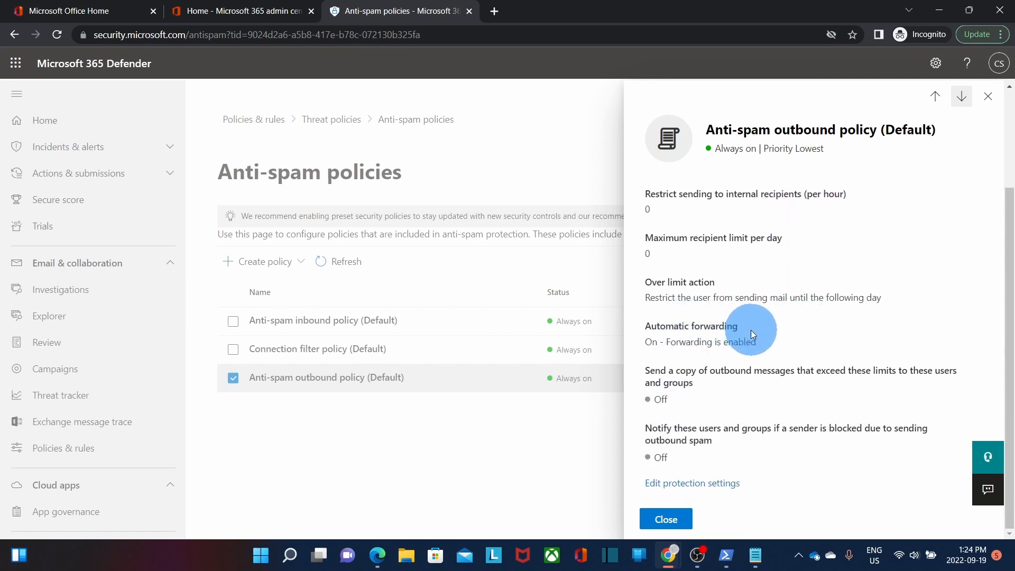
mouse_move(680, 343)
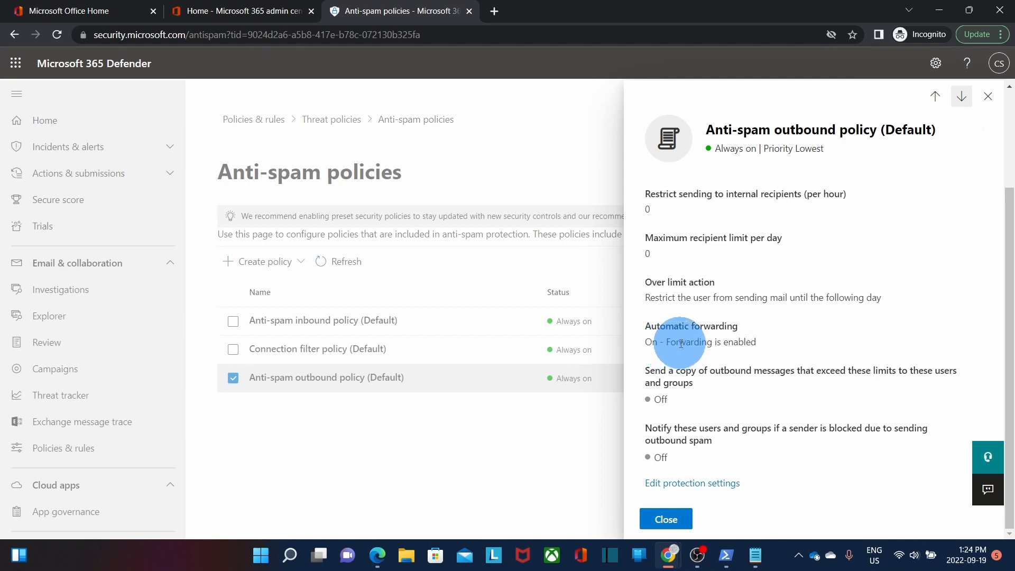
mouse_move(763, 415)
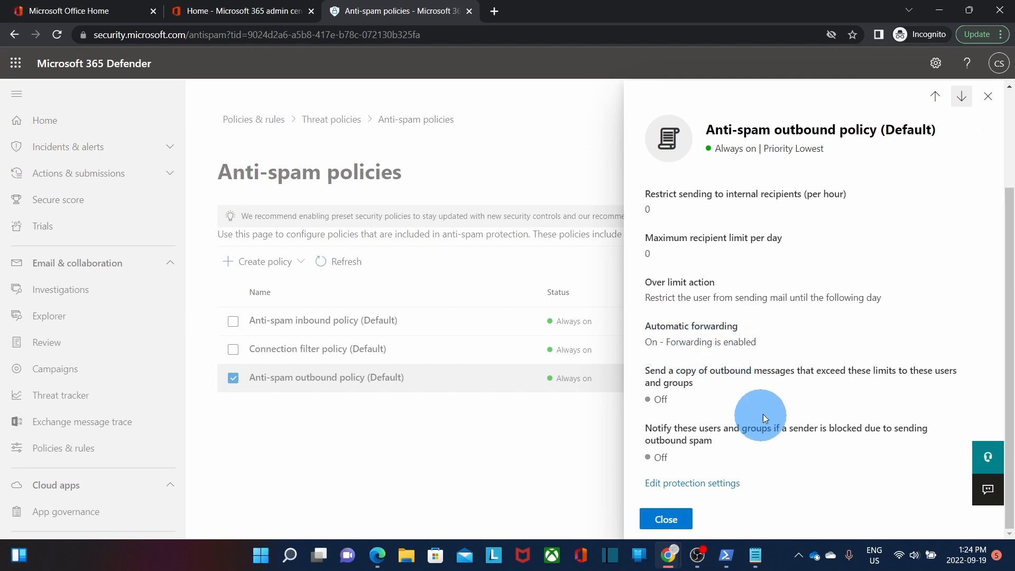
left_click(666, 518)
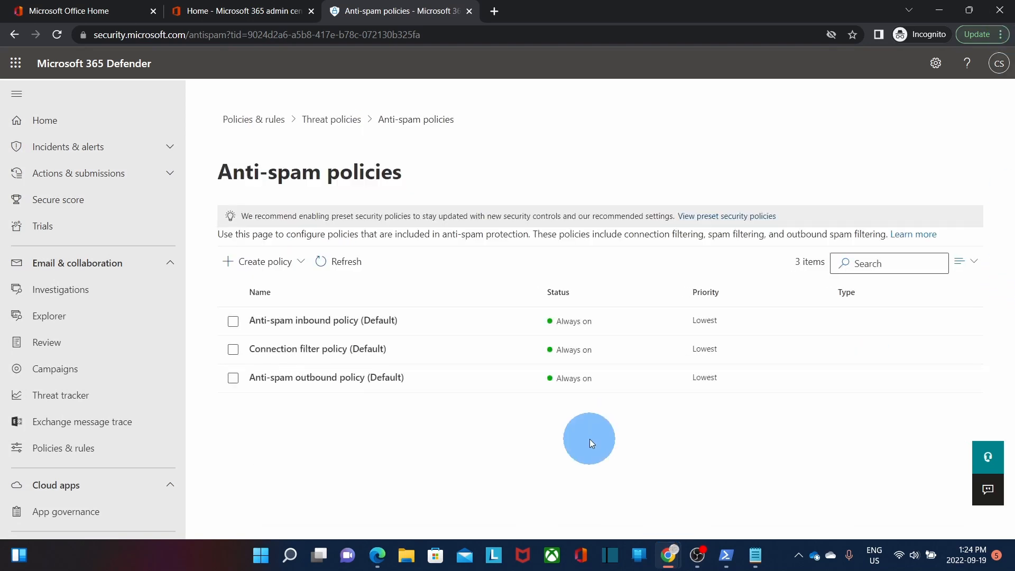
mouse_move(612, 405)
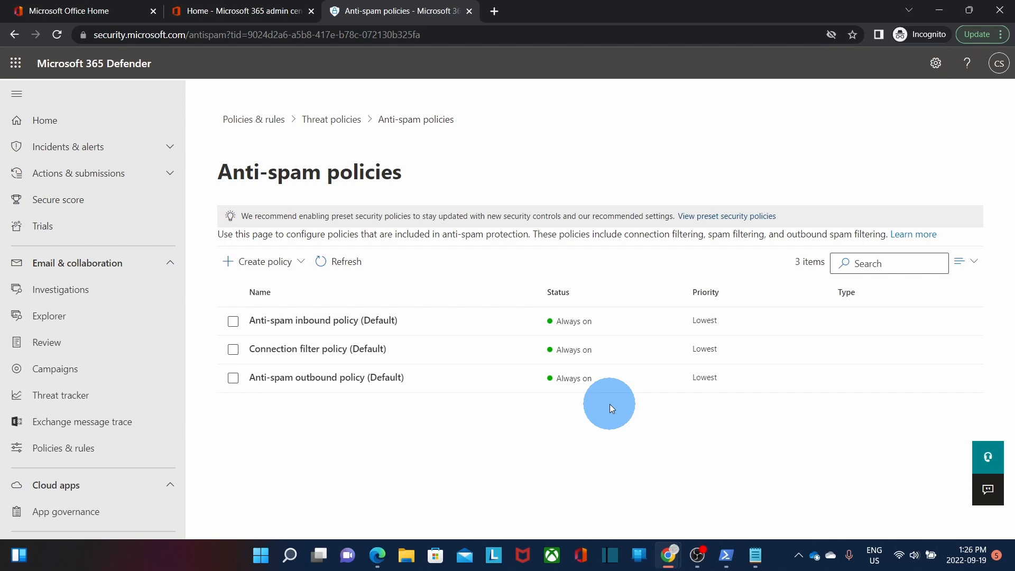
mouse_move(615, 407)
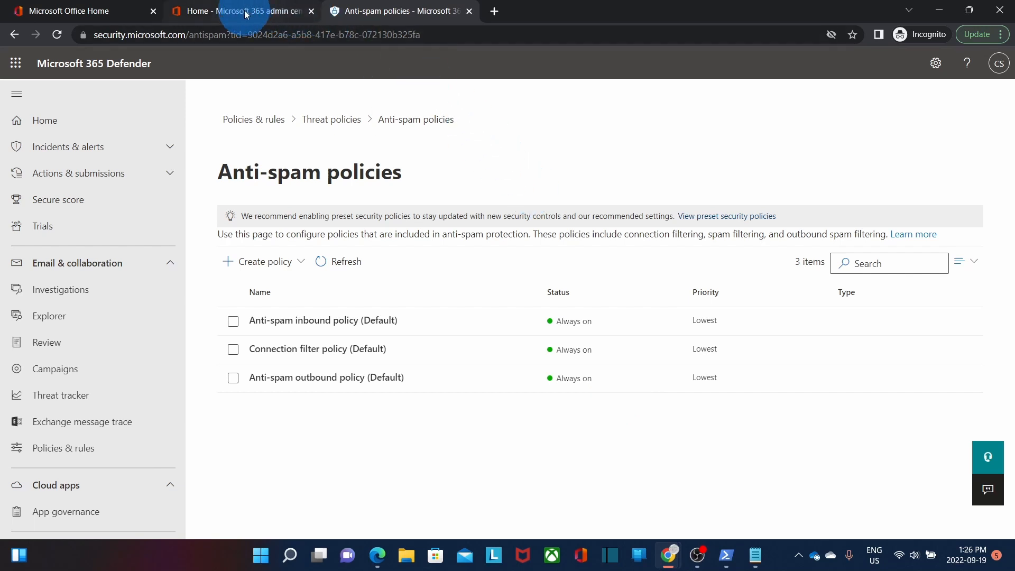
left_click(239, 11)
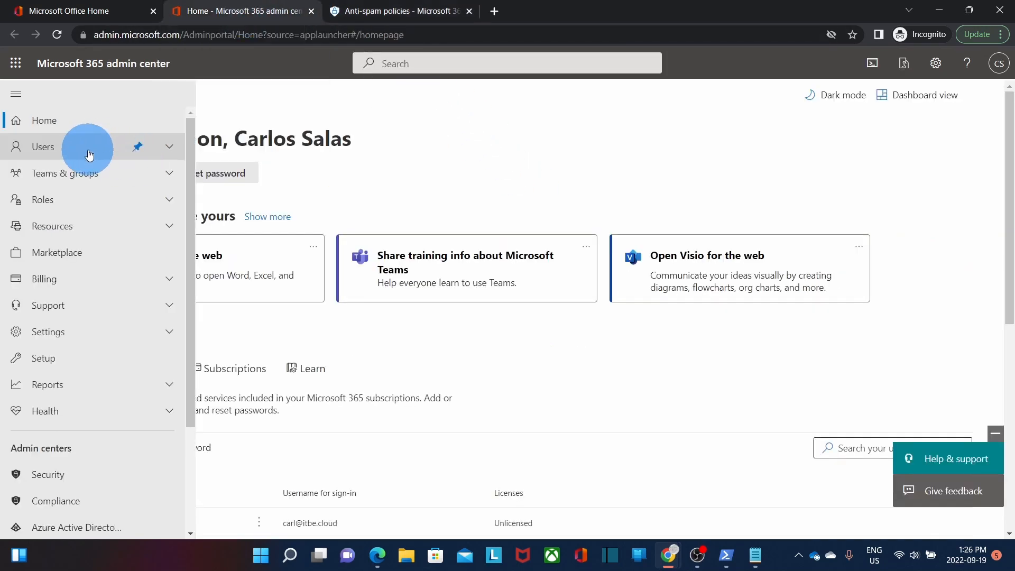
left_click(43, 147)
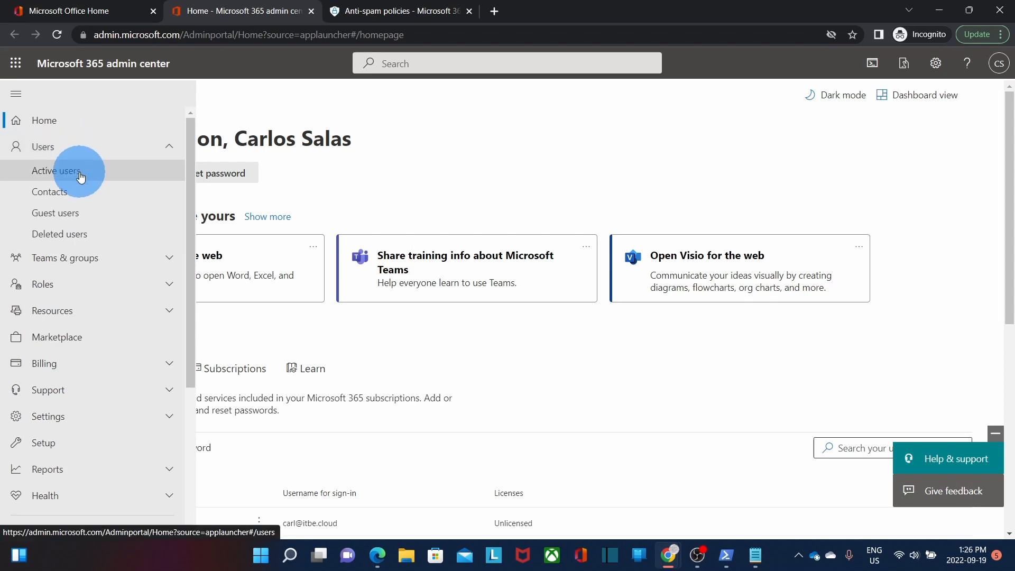
left_click(57, 170)
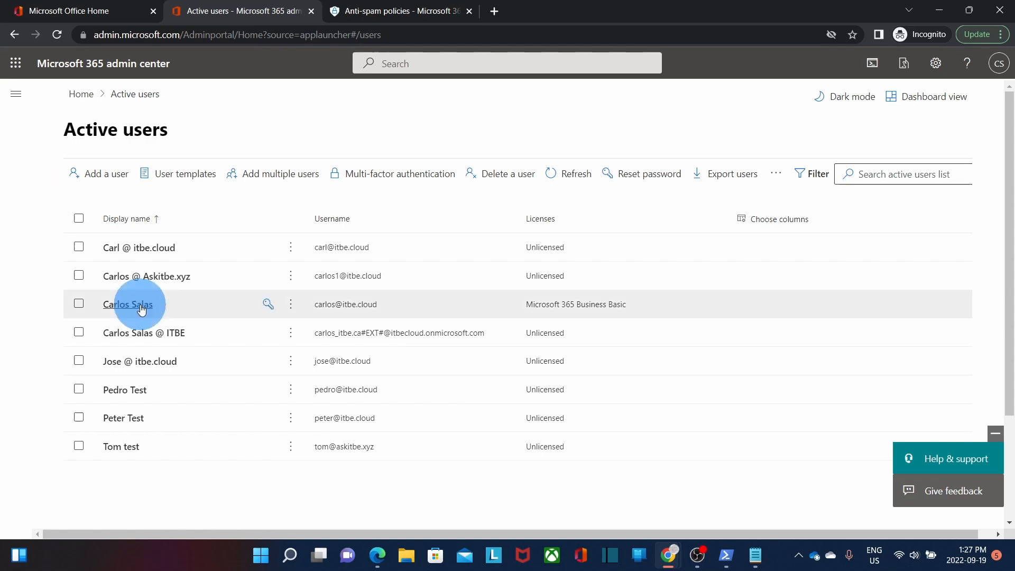
left_click(128, 305)
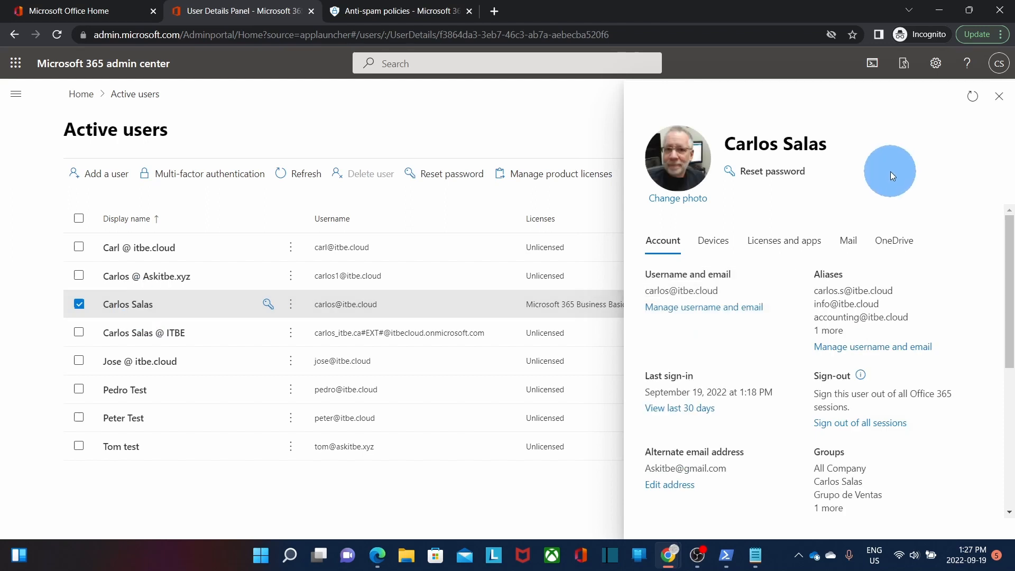
mouse_move(849, 240)
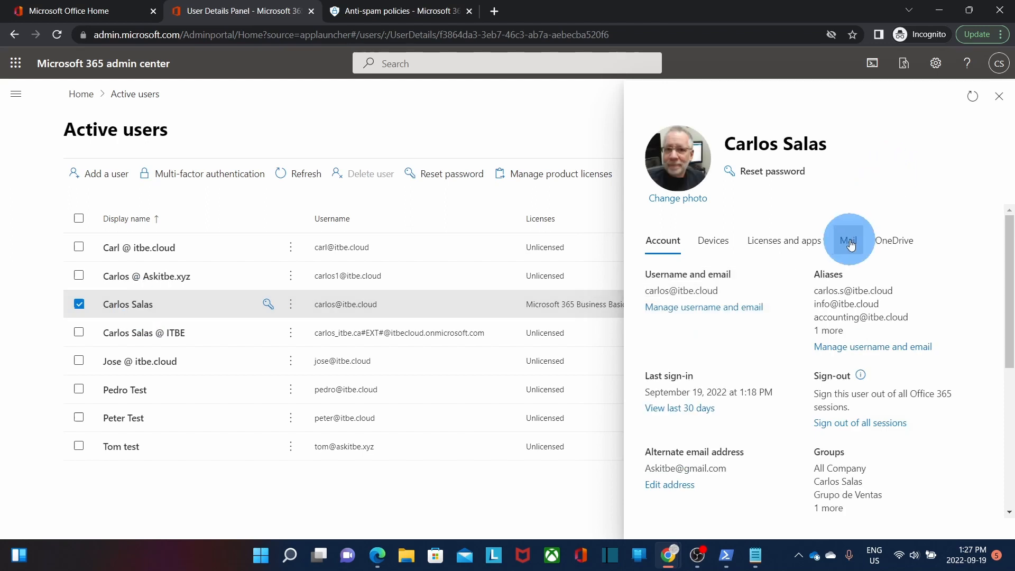
left_click(848, 241)
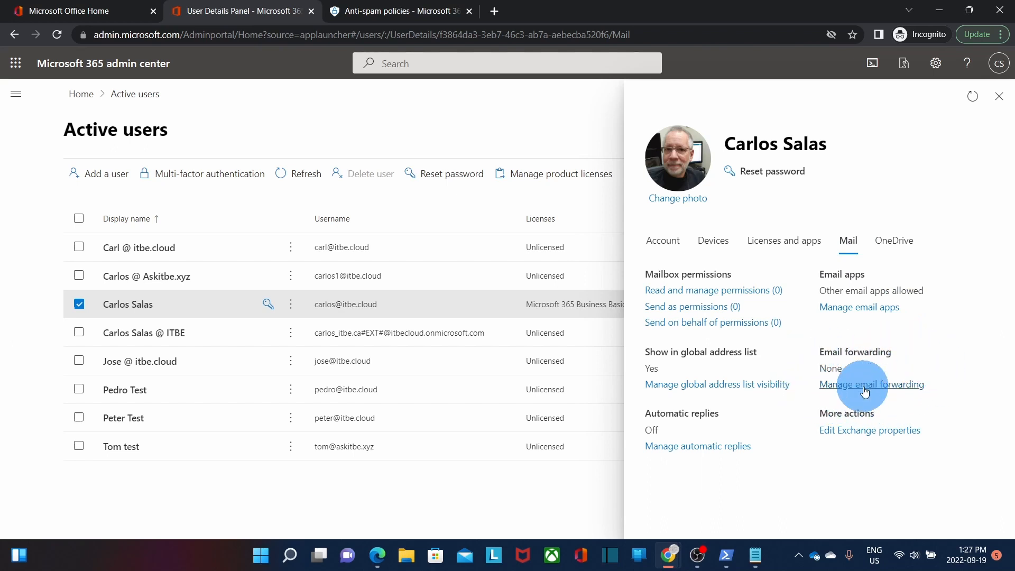
mouse_move(946, 392)
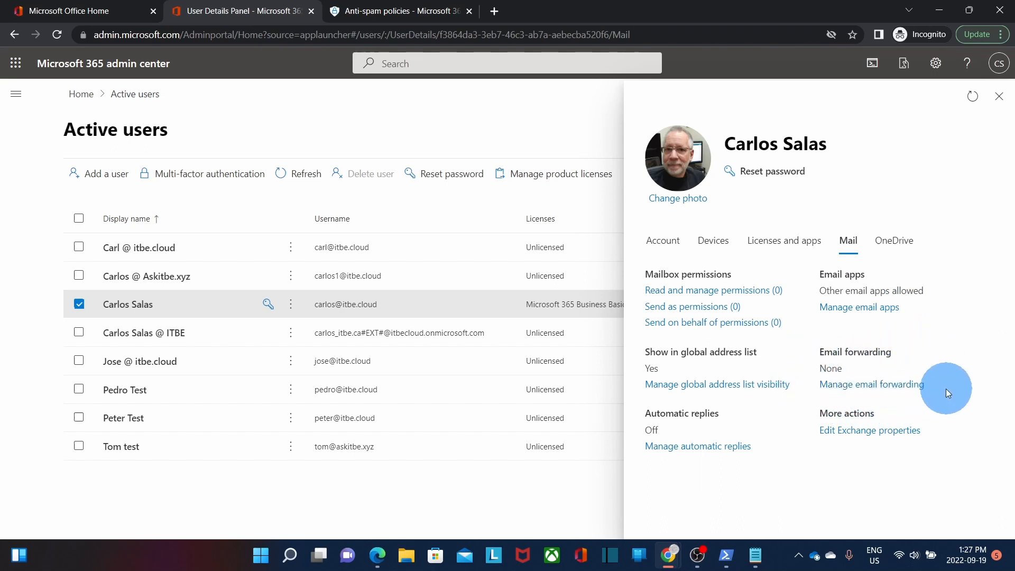
left_click(872, 384)
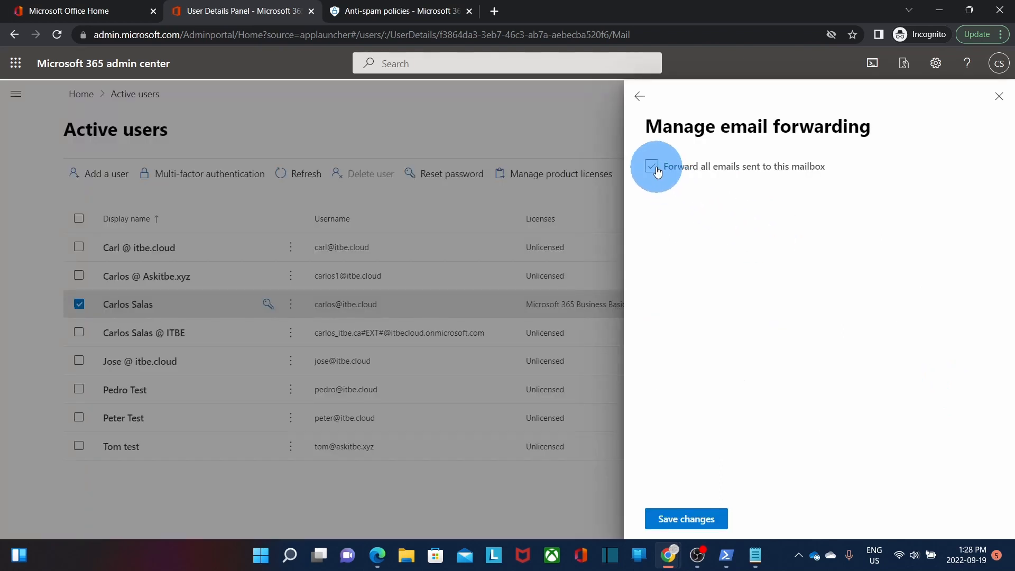
left_click(651, 167)
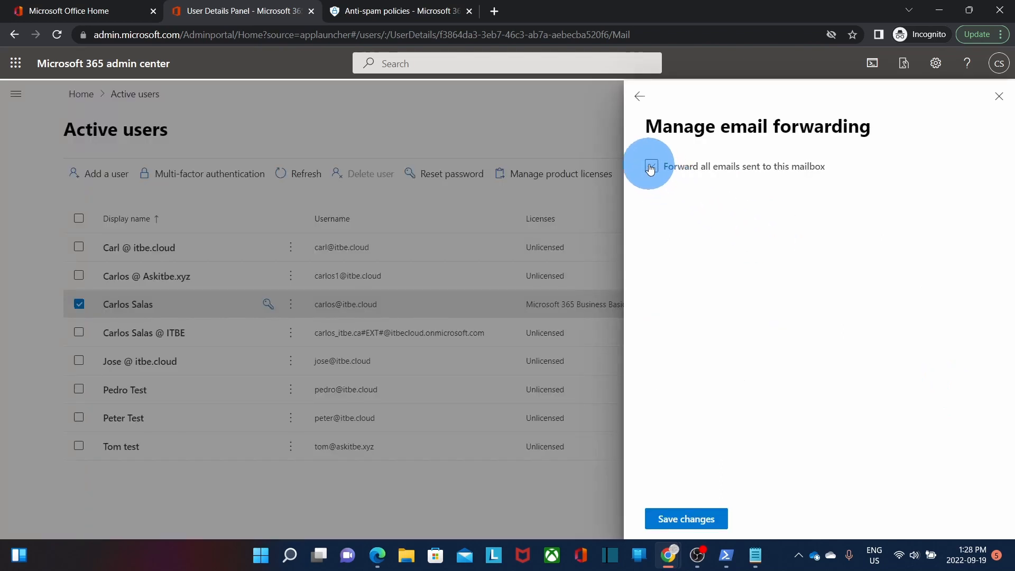
left_click(652, 167)
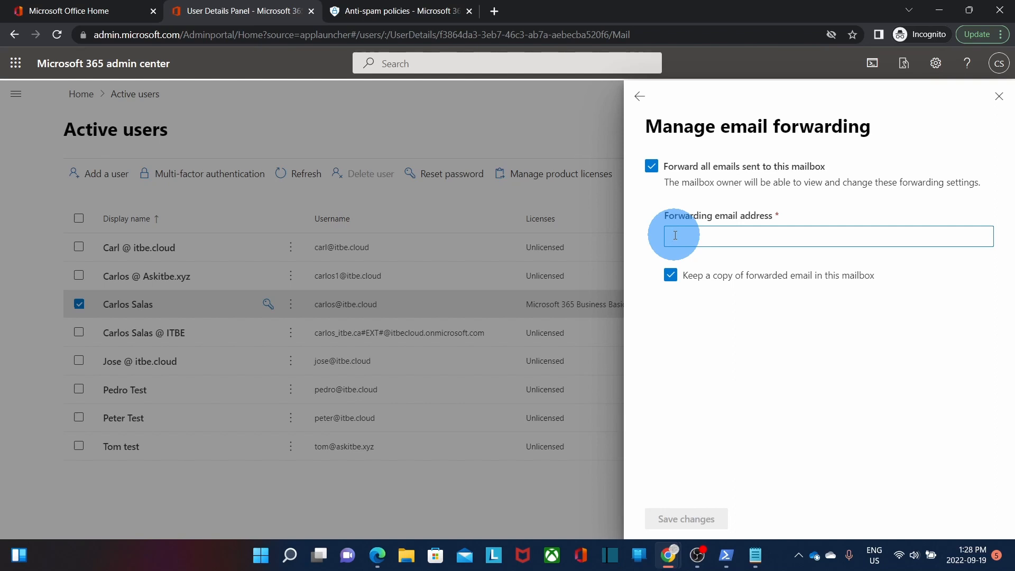
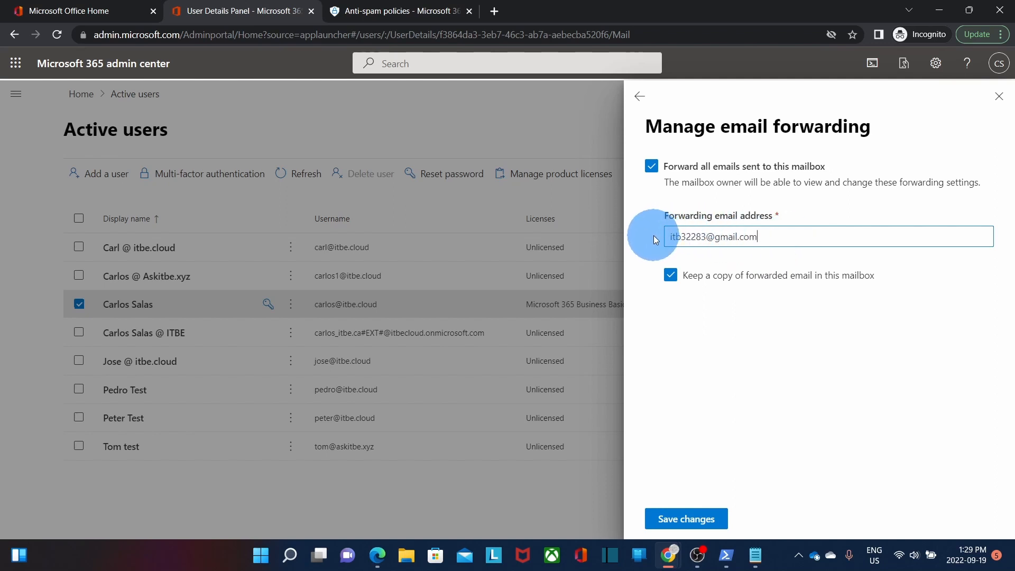
mouse_move(641, 276)
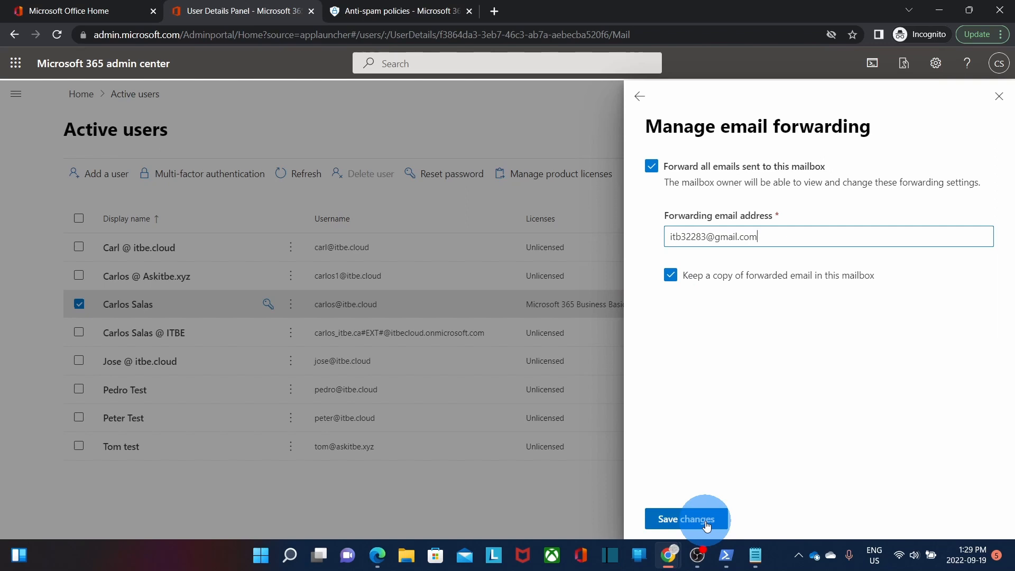
left_click(685, 519)
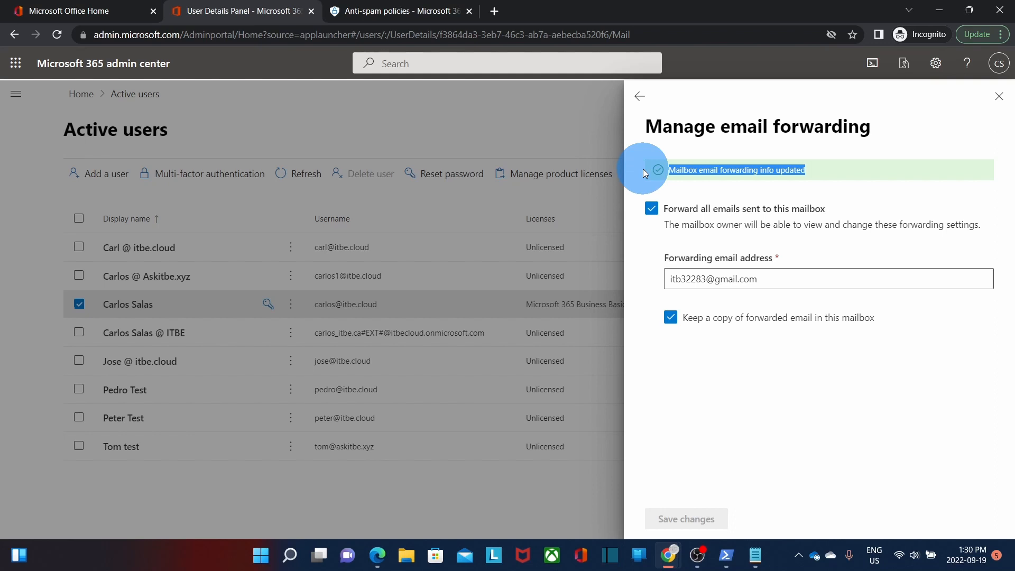
left_click(640, 96)
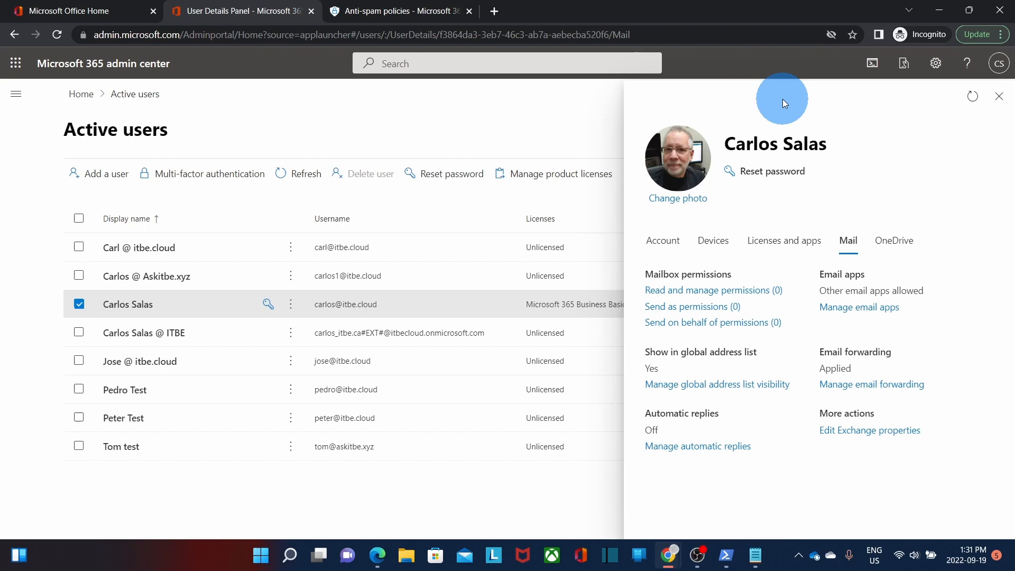
mouse_move(745, 109)
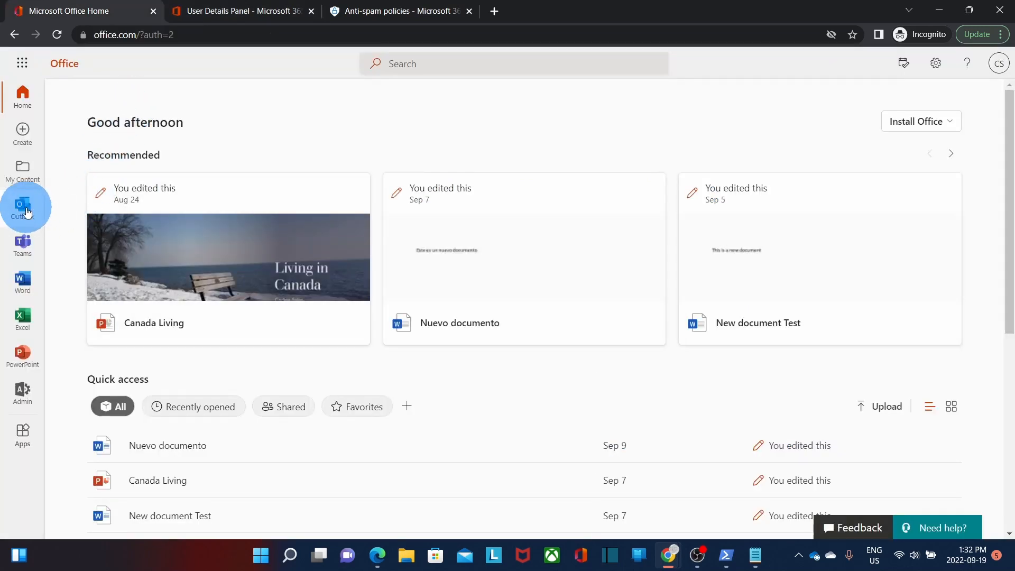
left_click(22, 206)
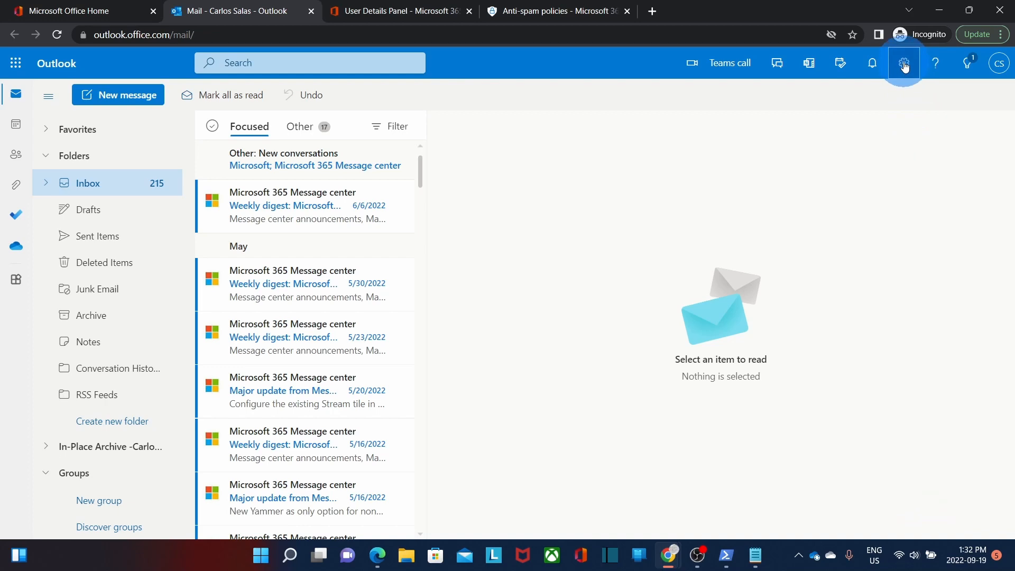
left_click(904, 63)
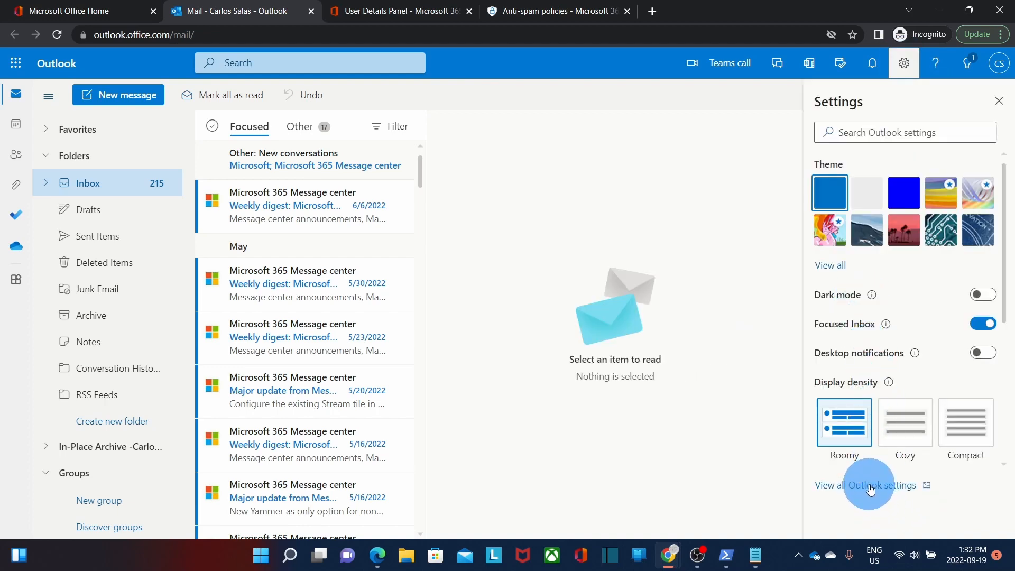
left_click(862, 485)
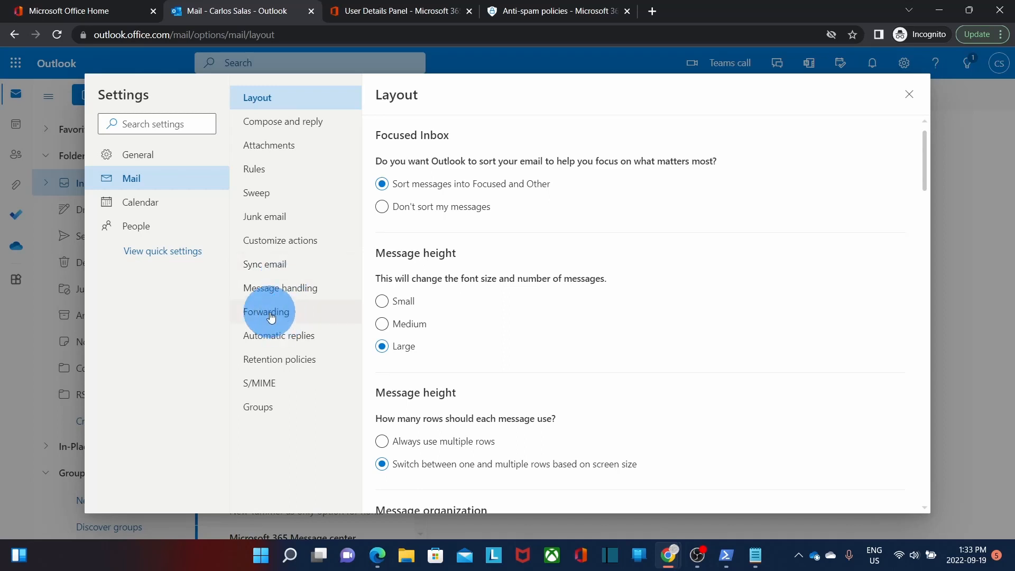
mouse_move(268, 316)
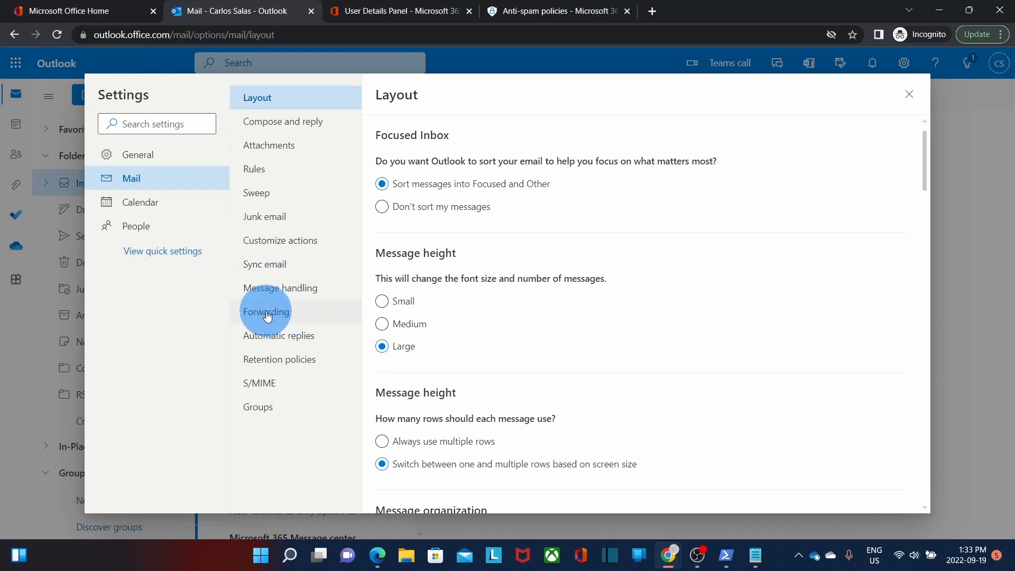
left_click(266, 311)
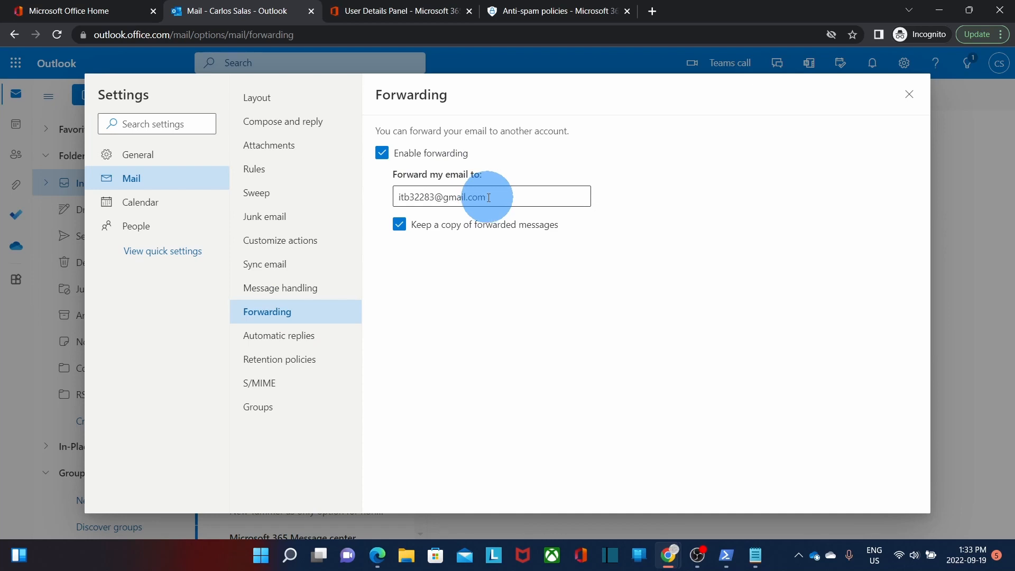
triple_click(491, 196)
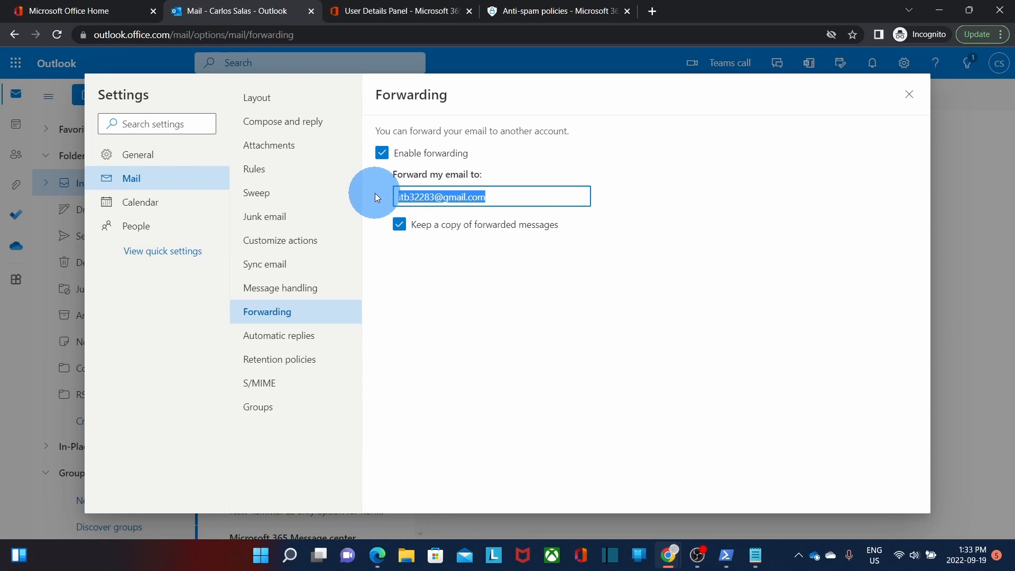
mouse_move(483, 311)
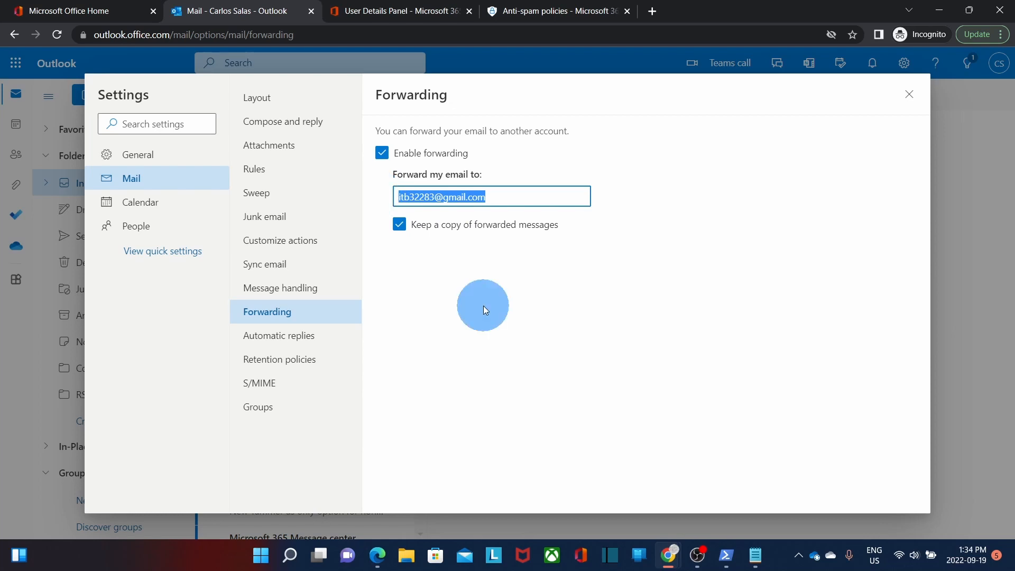
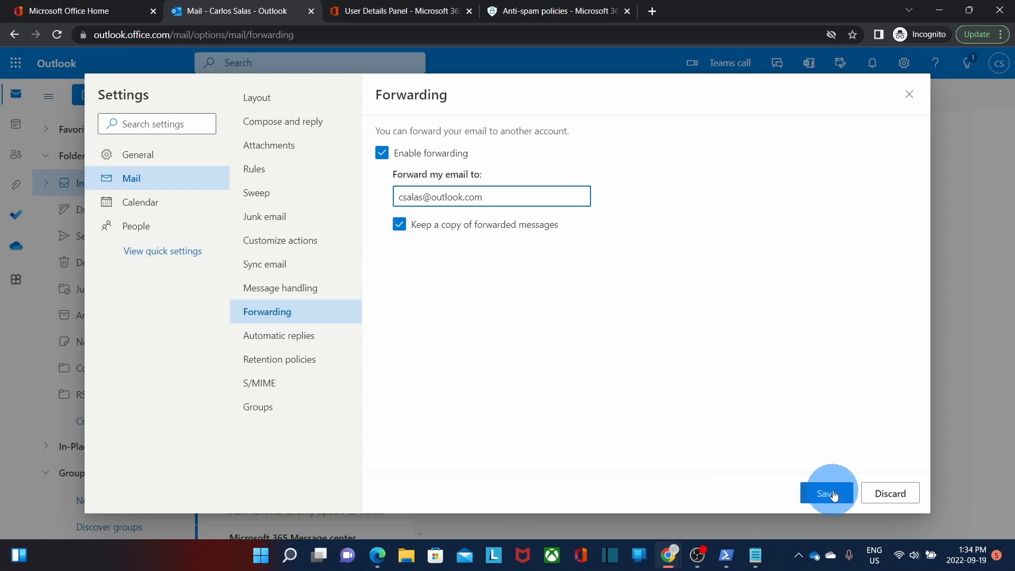
left_click(831, 493)
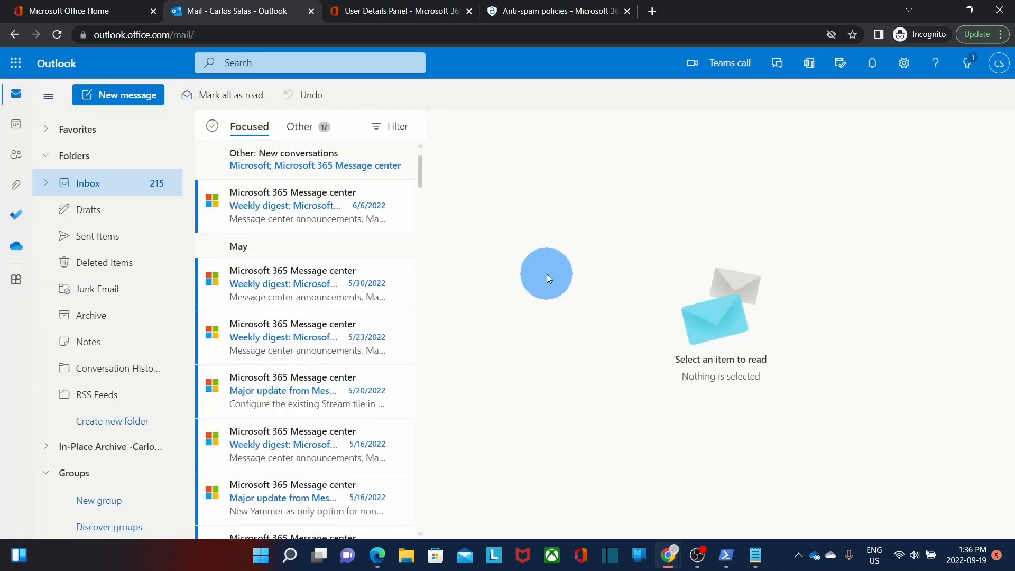